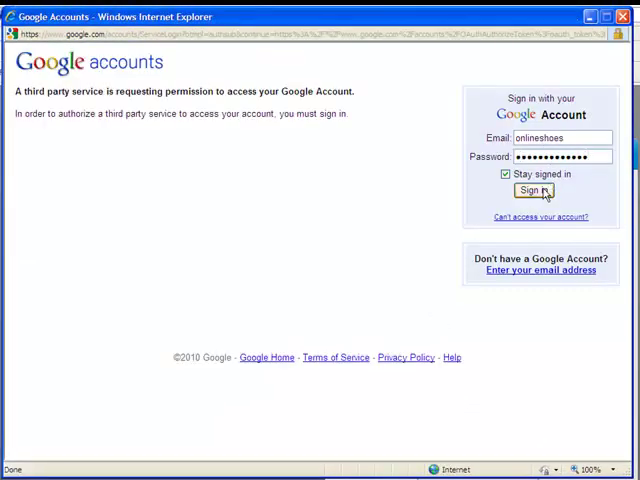
# Sign in to Google and grant WordStream access to Google Analytics data
pyautogui.click(532, 191)
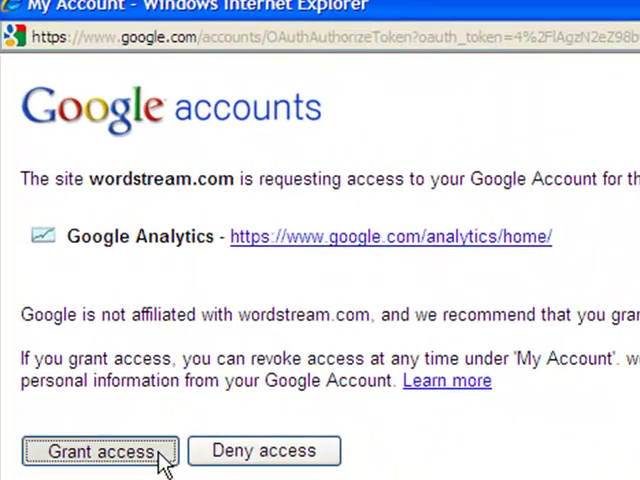
pyautogui.click(99, 451)
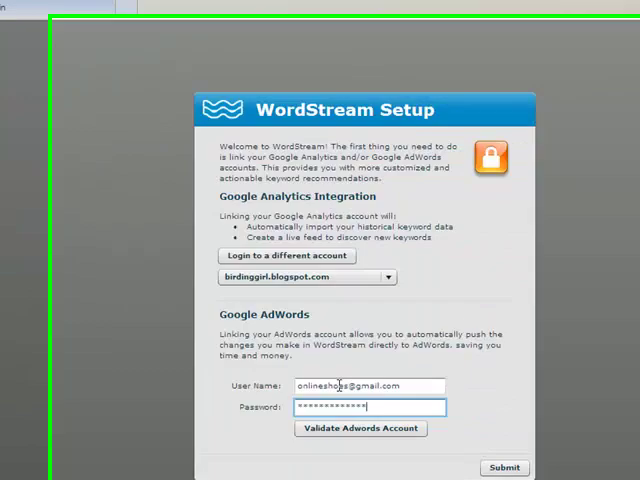
# Validate the AdWords account login and submit the WordStream Setup dialog
pyautogui.click(360, 428)
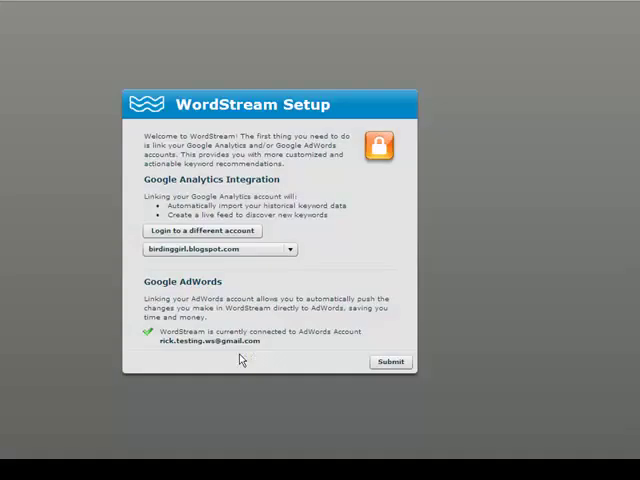
pyautogui.click(389, 361)
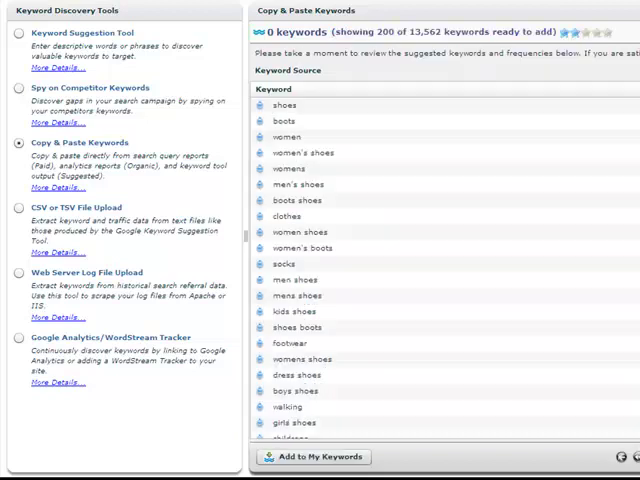
# Check that the WordStream tracker code works, then switch to the Keyword Suggestion Tool
pyautogui.click(313, 456)
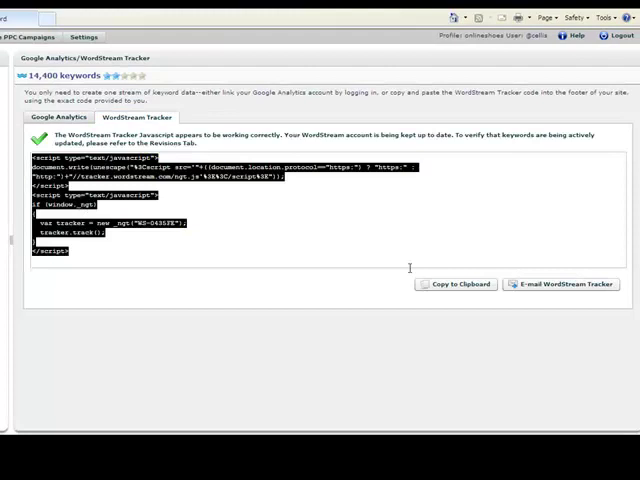
pyautogui.click(38, 99)
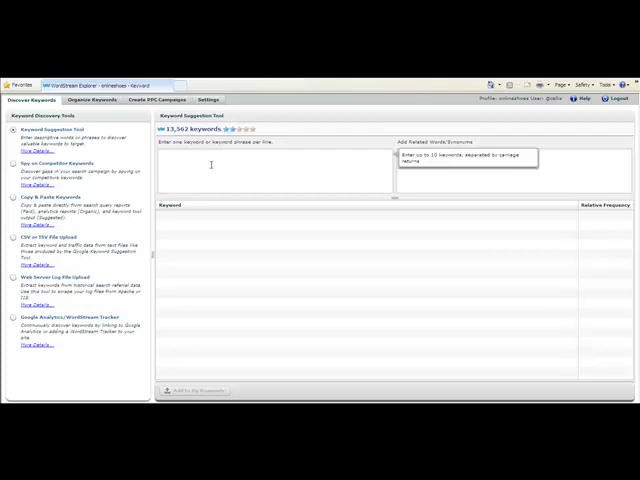
# Spy on shoes.com competitor keywords and add the 73 found to the keyword database
pyautogui.write('shoes.com')
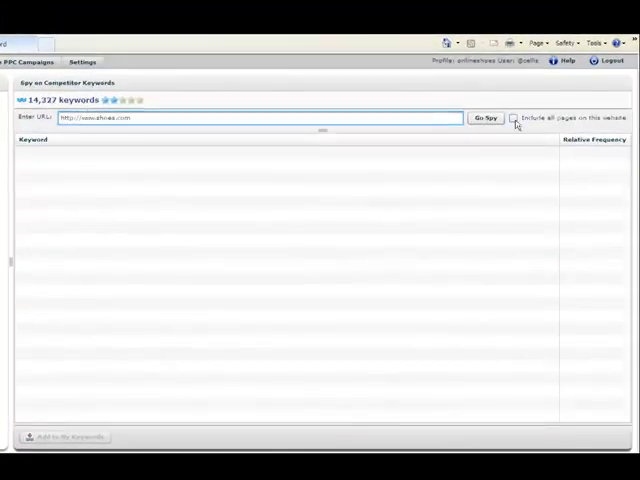
pyautogui.click(486, 117)
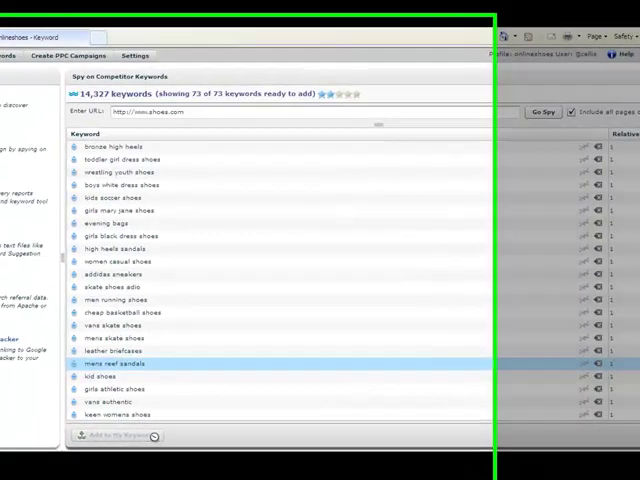
pyautogui.click(117, 435)
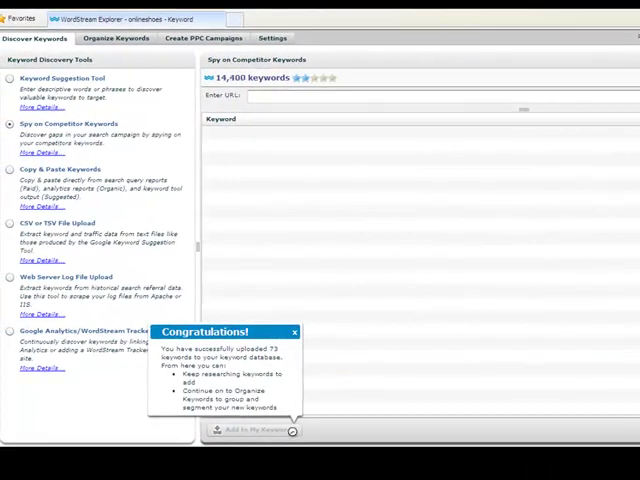
pyautogui.click(118, 38)
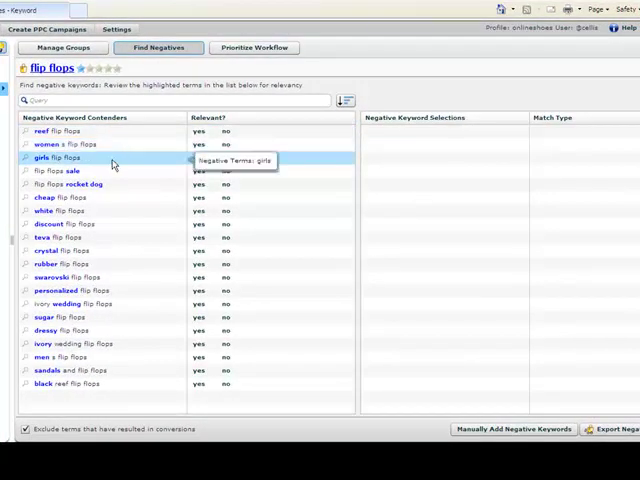
pyautogui.moveTo(114, 184)
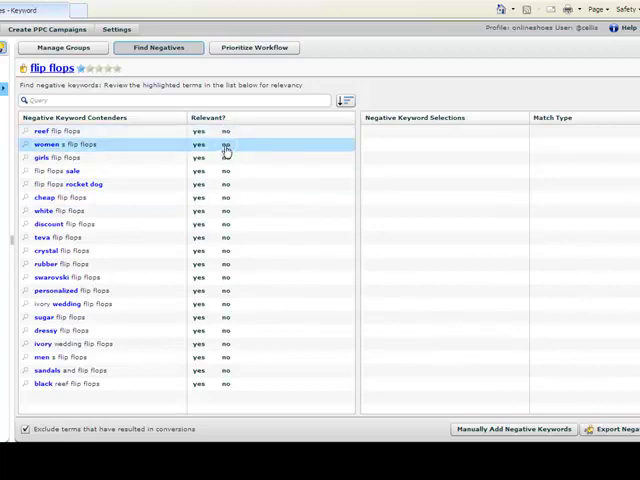
# Mark 'women s flip flops' and 'flip flops sale' as negatives, then select the vasque group
pyautogui.click(225, 144)
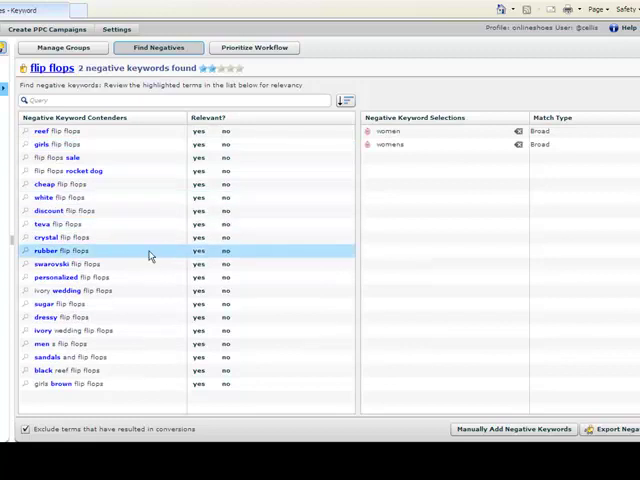
pyautogui.moveTo(155, 291)
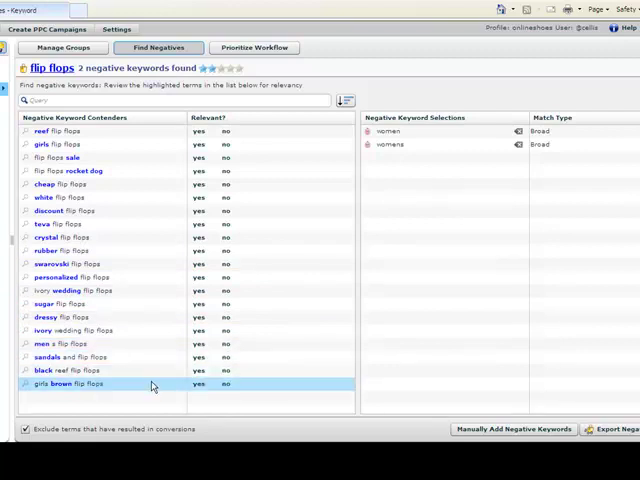
pyautogui.moveTo(57, 184)
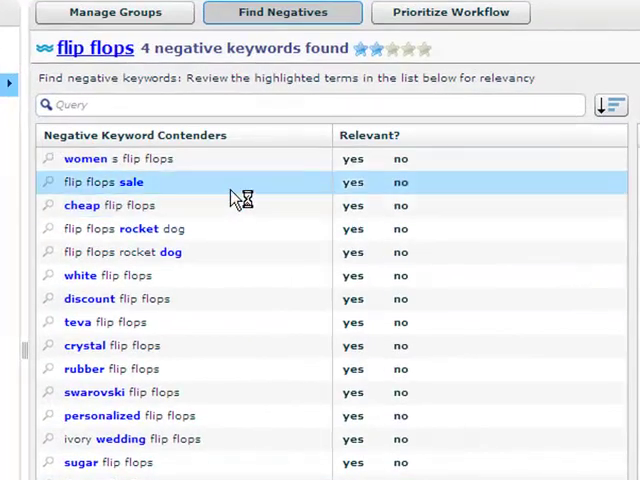
pyautogui.click(352, 182)
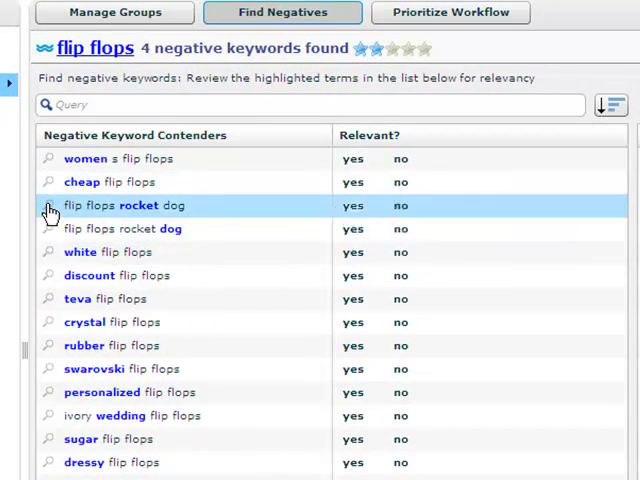
pyautogui.click(124, 205)
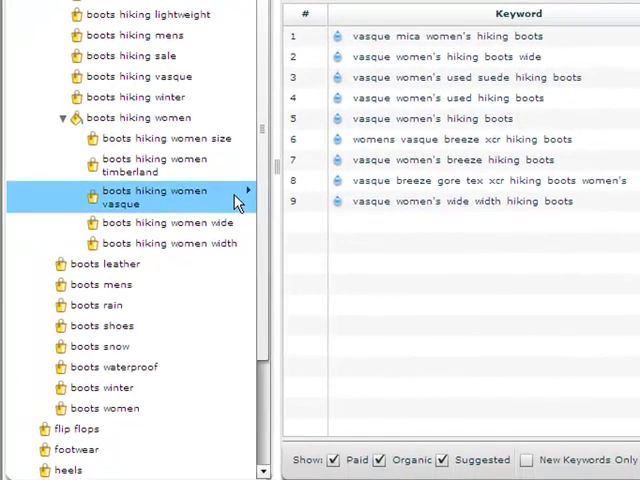
# Create the Women's Vasque Boots AdWords ad group, post the changes, and select the timberland group
pyautogui.rightClick(155, 196)
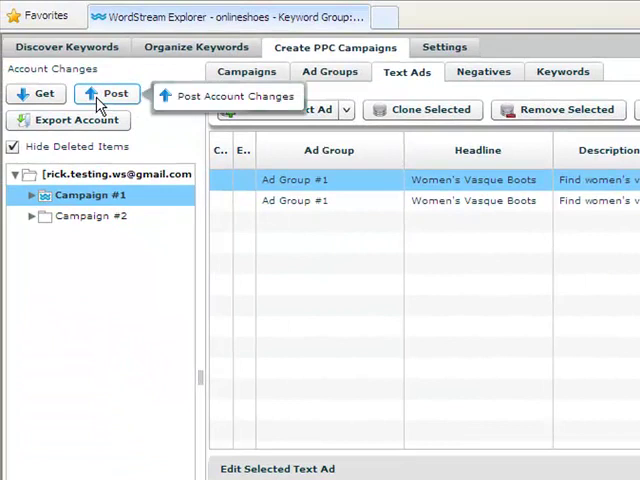
pyautogui.click(195, 47)
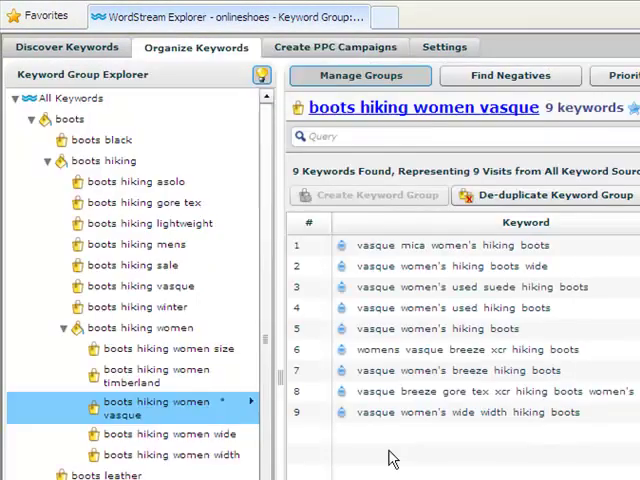
pyautogui.click(156, 376)
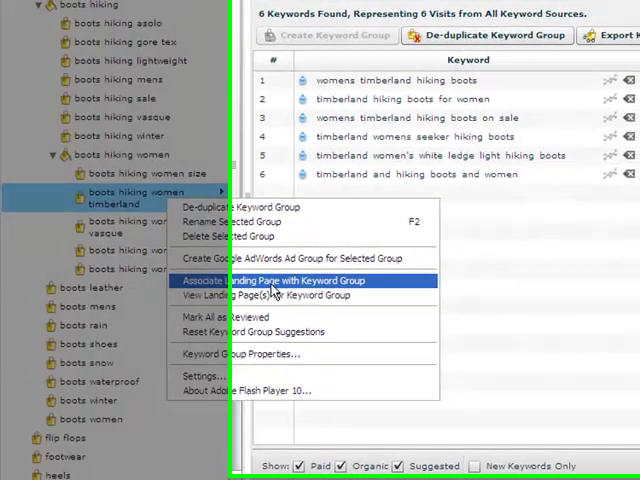
# Enter an onlineshoes.com womens-timber landing page URL for the timberland keyword group
pyautogui.click(277, 280)
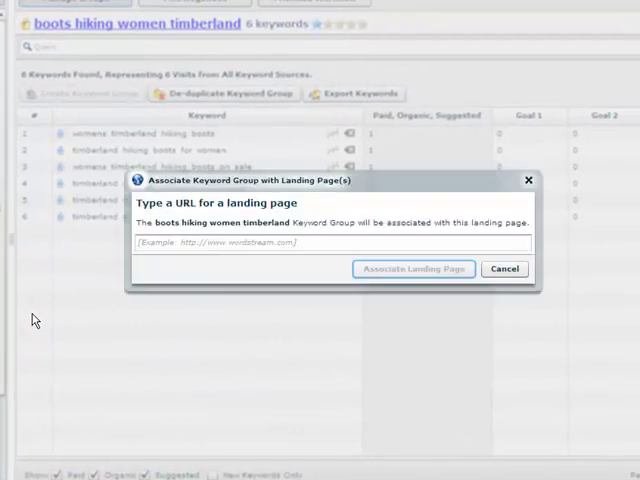
pyautogui.write('hb')
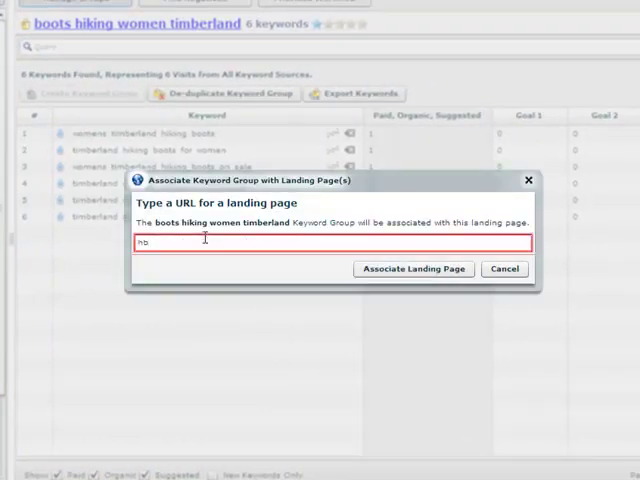
pyautogui.write('http://www.online')
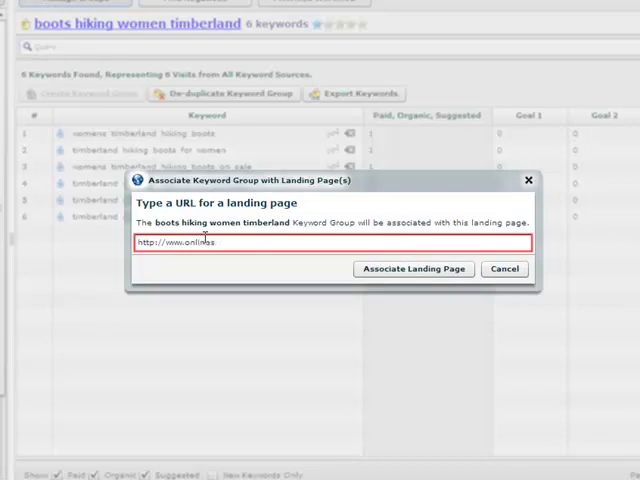
pyautogui.write('shoes.com/womens')
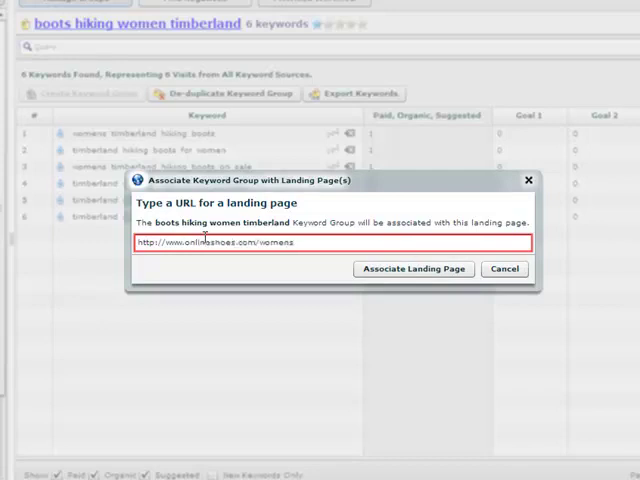
pyautogui.write('-timber')
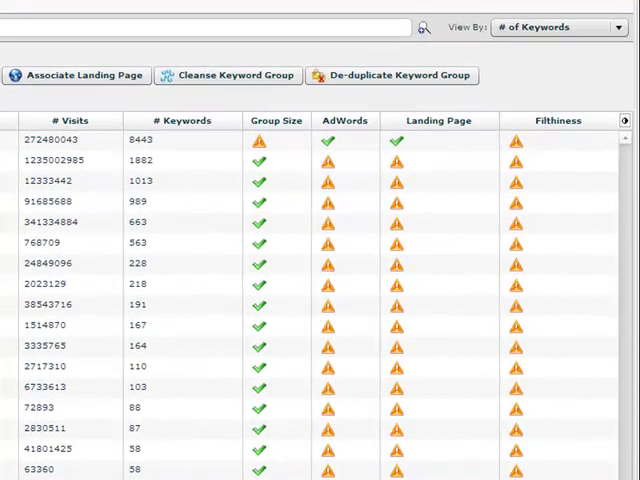
pyautogui.scroll(-3)
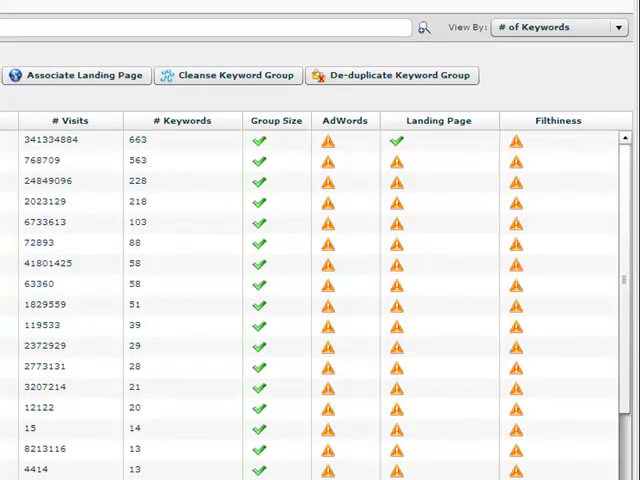
pyautogui.click(70, 140)
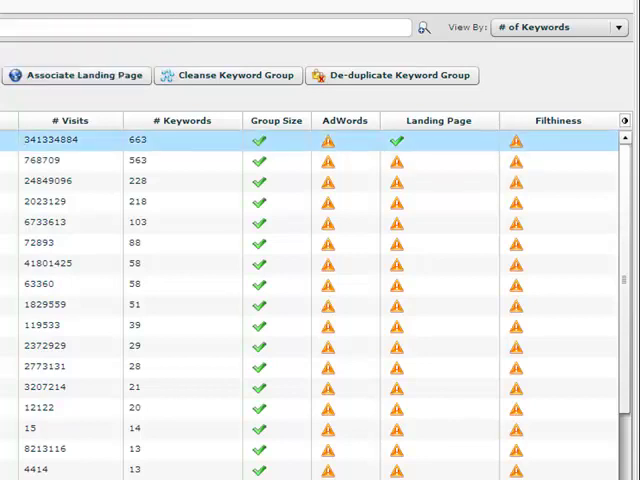